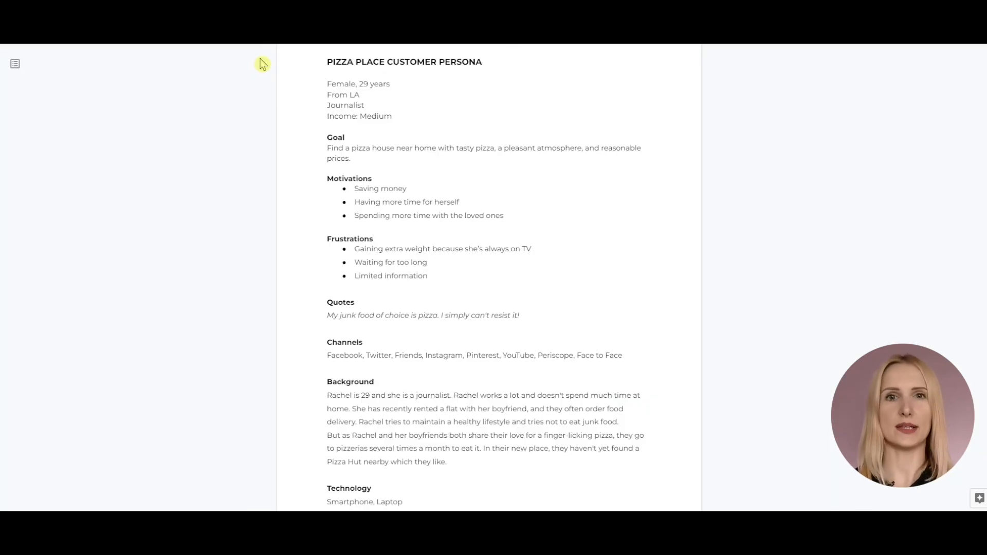
{"action": "mouse_move", "coordinate": [264, 265]}
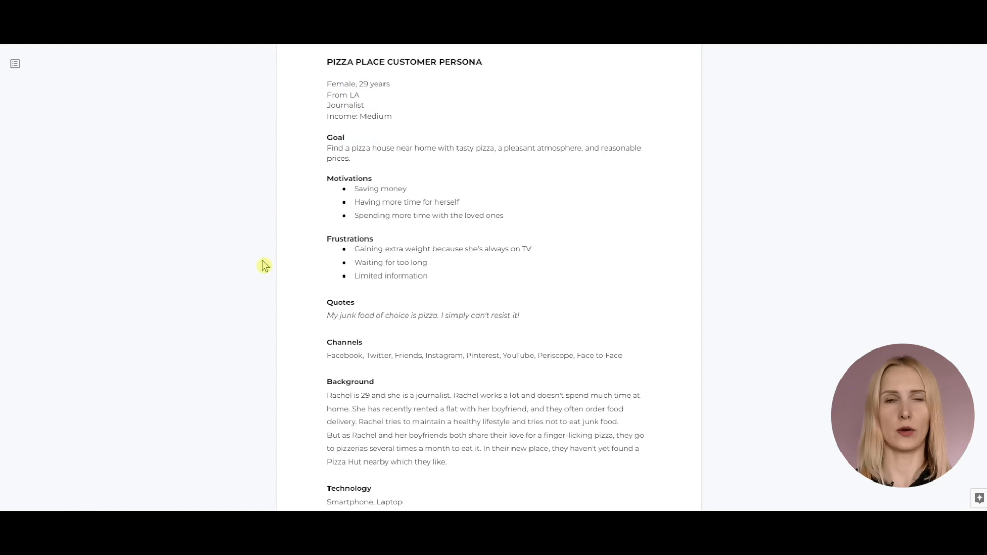
{"action": "mouse_move", "coordinate": [262, 497]}
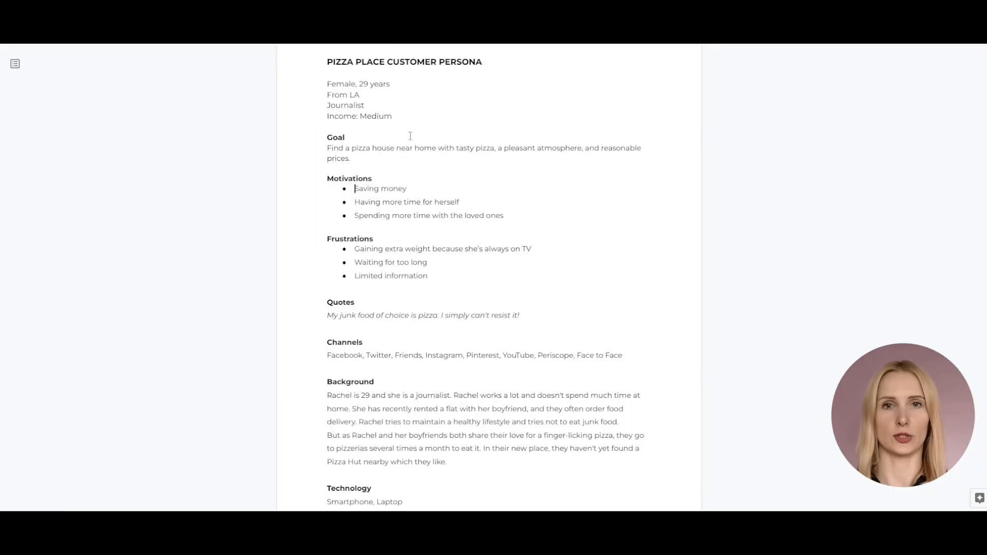
Select the Goal sentence about finding a nearby pizza house with reasonable prices.
{"action": "left_click_drag", "start_coordinate": [326, 147], "coordinate": [353, 159]}
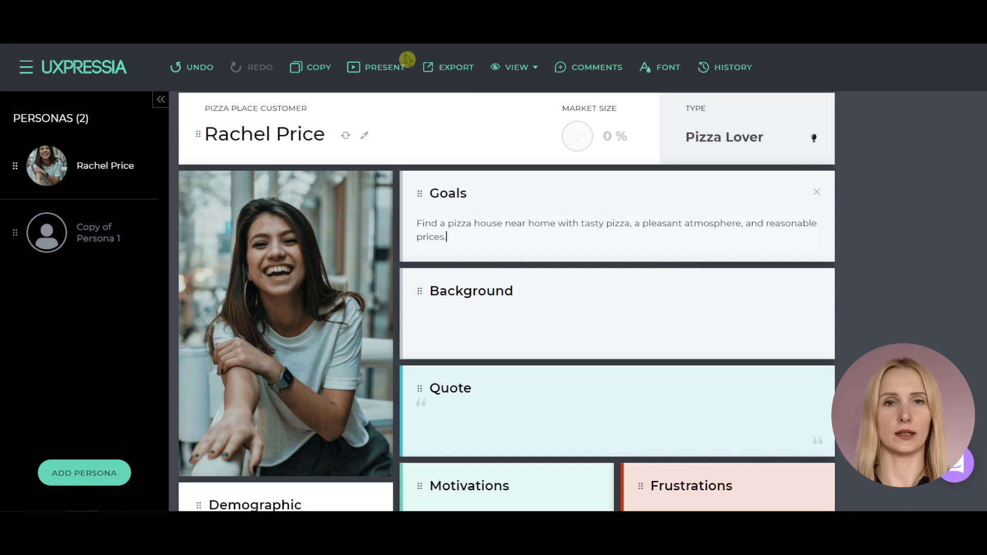
{"action": "left_click", "coordinate": [384, 67]}
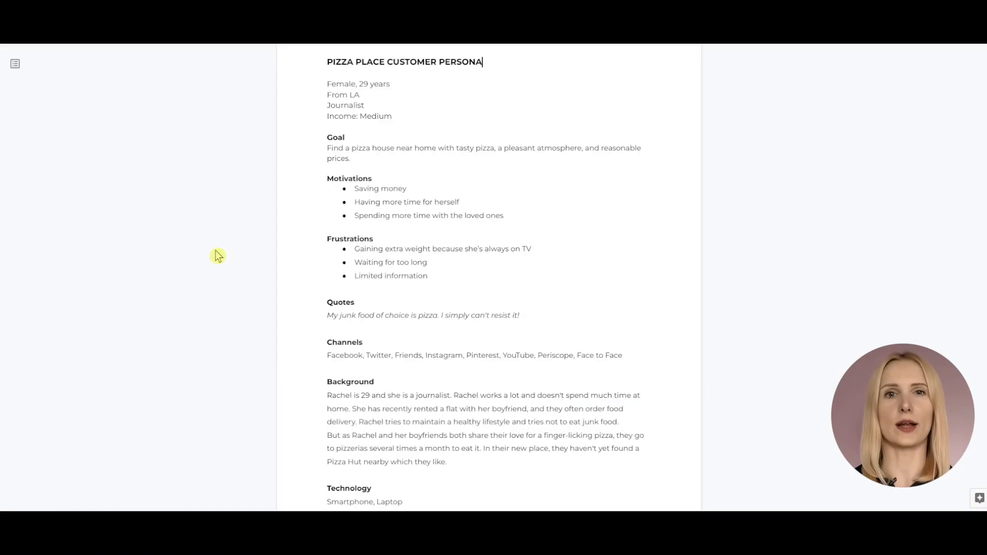
{"action": "mouse_move", "coordinate": [556, 101]}
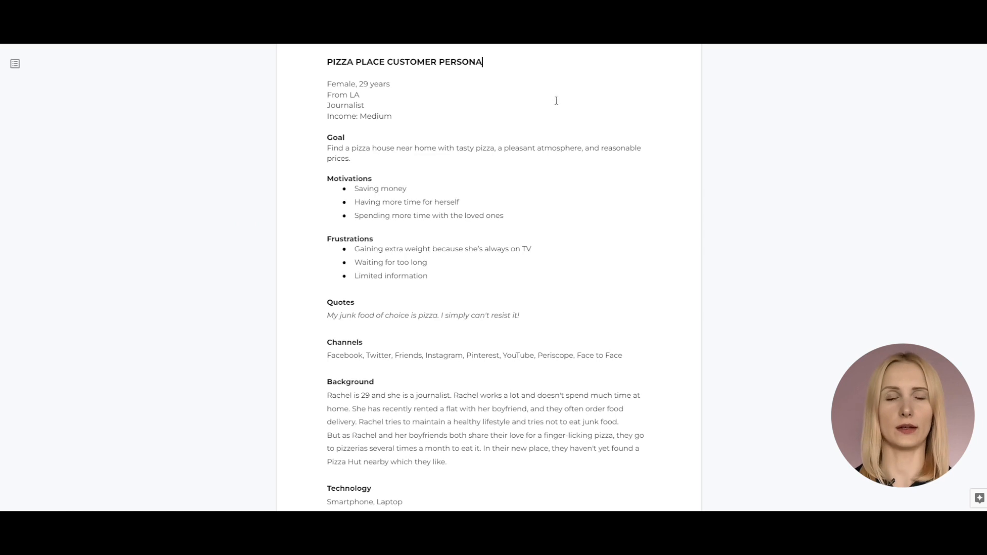
{"action": "mouse_move", "coordinate": [301, 288]}
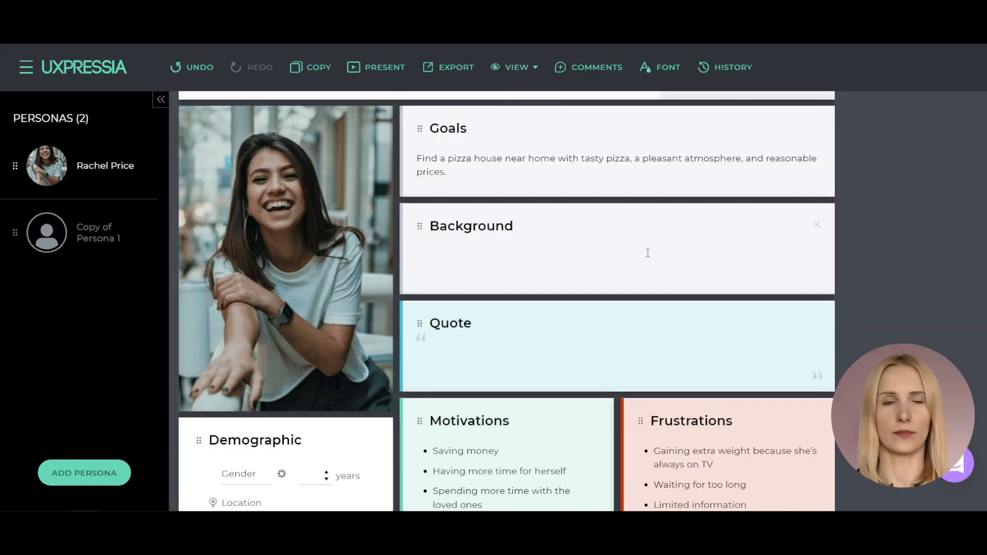
Enter the quote 'My junk food of choice is pizza. I simply can't resist it!', search channels for Pinterest, and start the Background.
{"action": "type", "text": "My junk food of choice is pizza. I simply can't resist it!"}
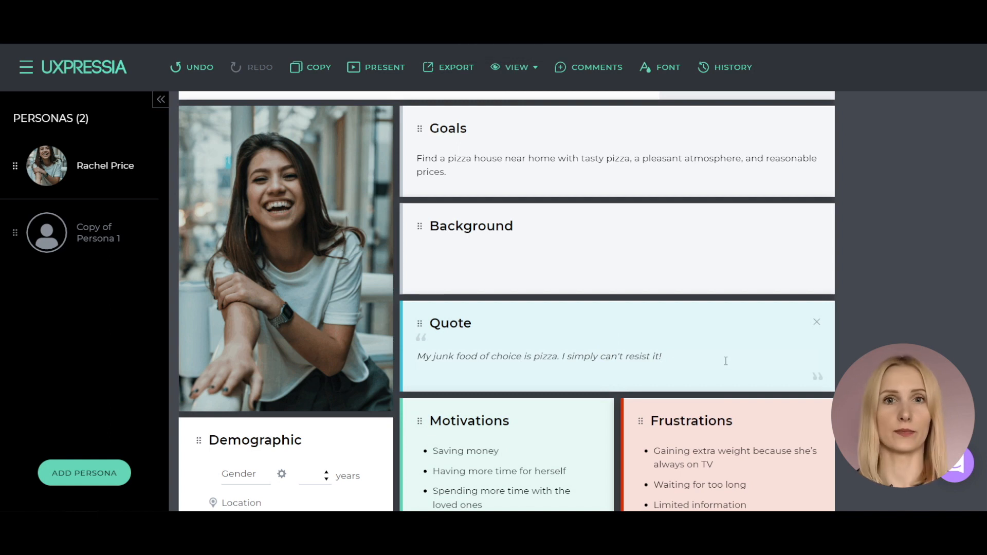
{"action": "scroll", "scroll_direction": "down", "scroll_amount": 3}
{"action": "type", "text": "fac"}
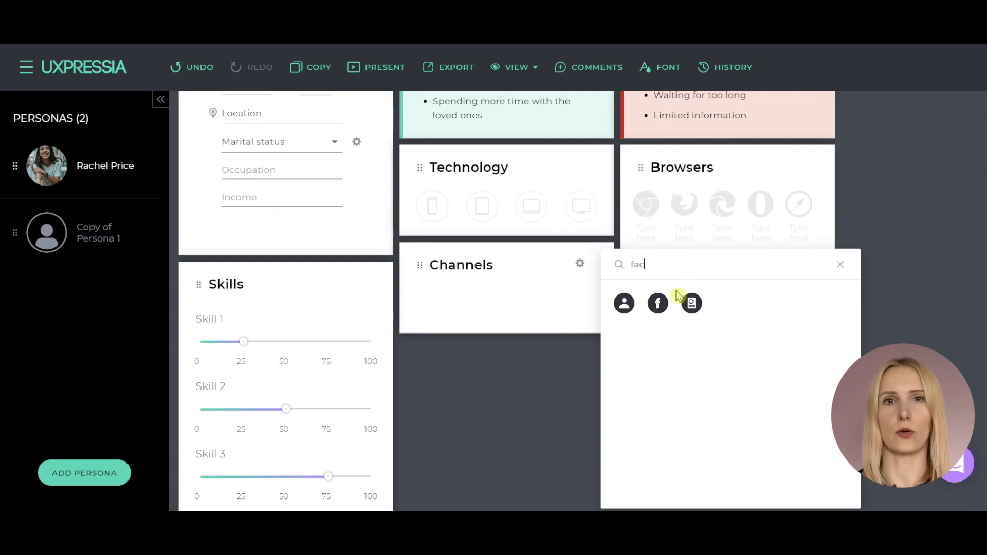
{"action": "type", "text": "pin"}
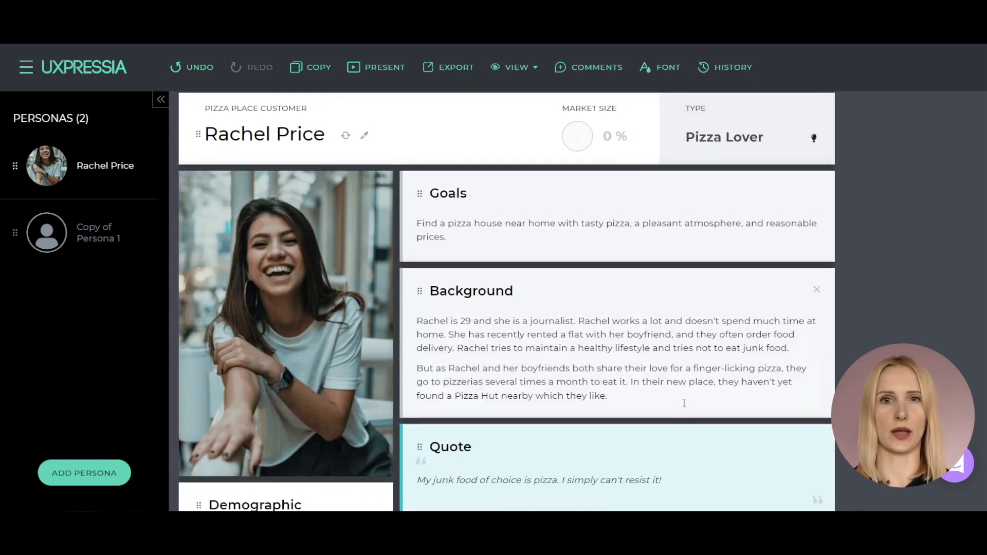
{"action": "left_click", "coordinate": [606, 396]}
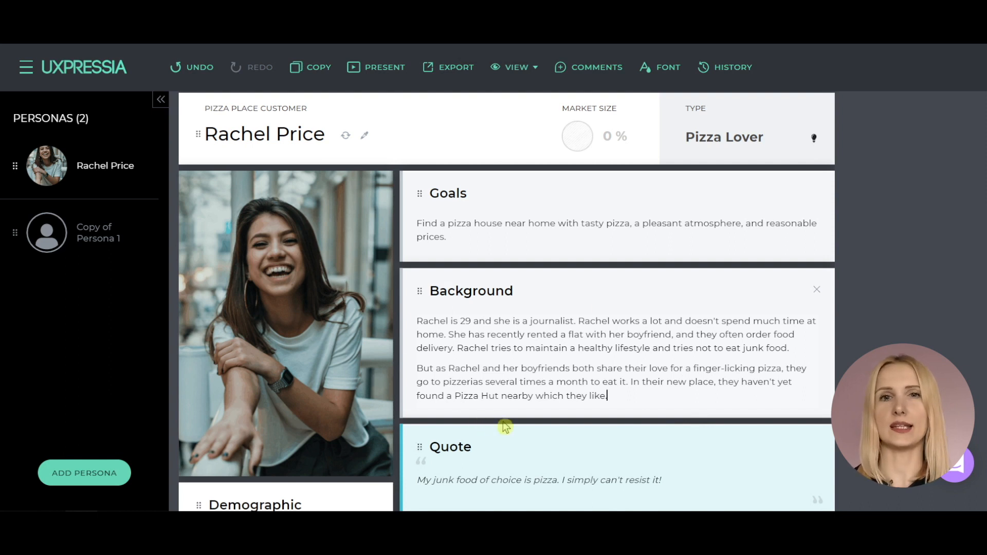
{"action": "mouse_move", "coordinate": [432, 316]}
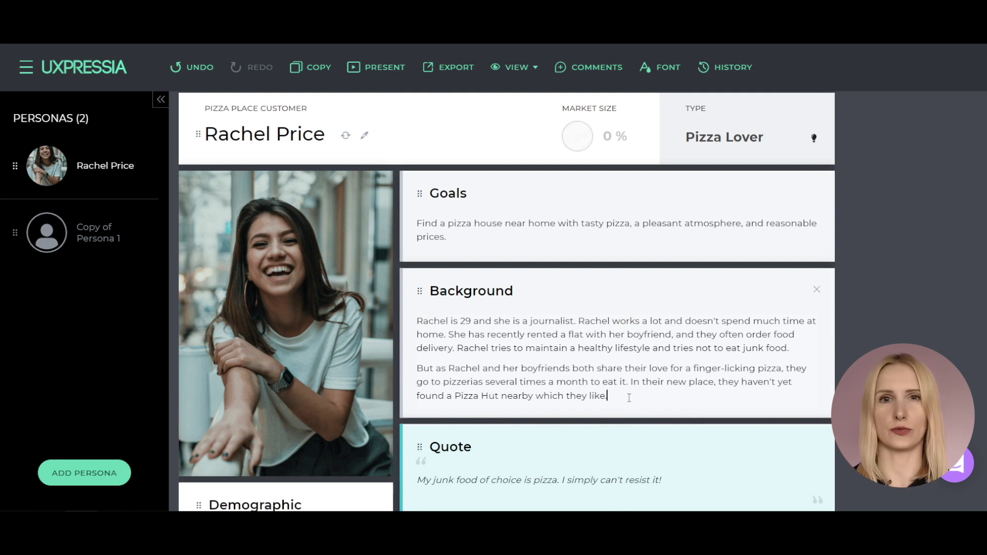
Scroll to Demographic and enter Journalist as the occupation.
{"action": "scroll", "scroll_direction": "down", "scroll_amount": 3}
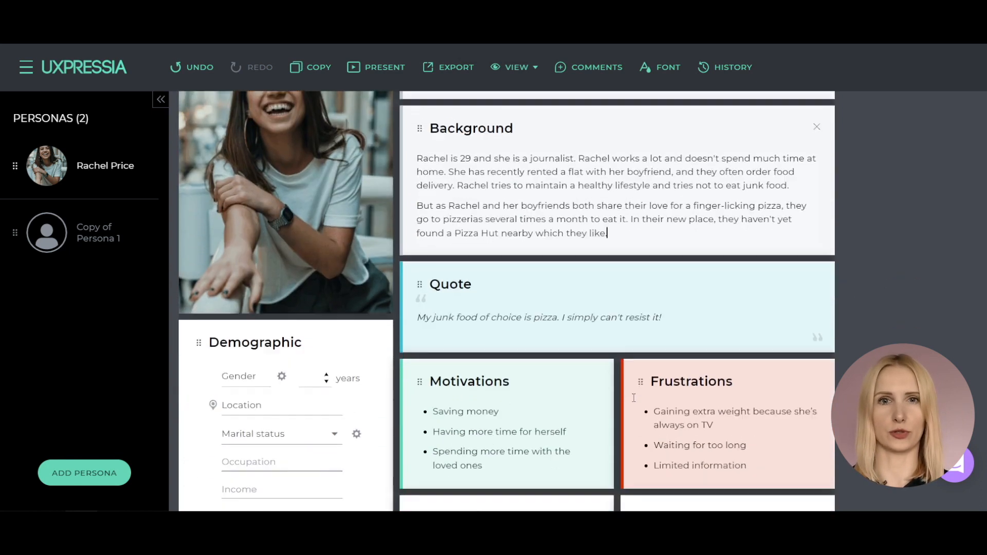
{"action": "scroll", "scroll_direction": "down", "scroll_amount": 3}
{"action": "type", "text": "LA"}
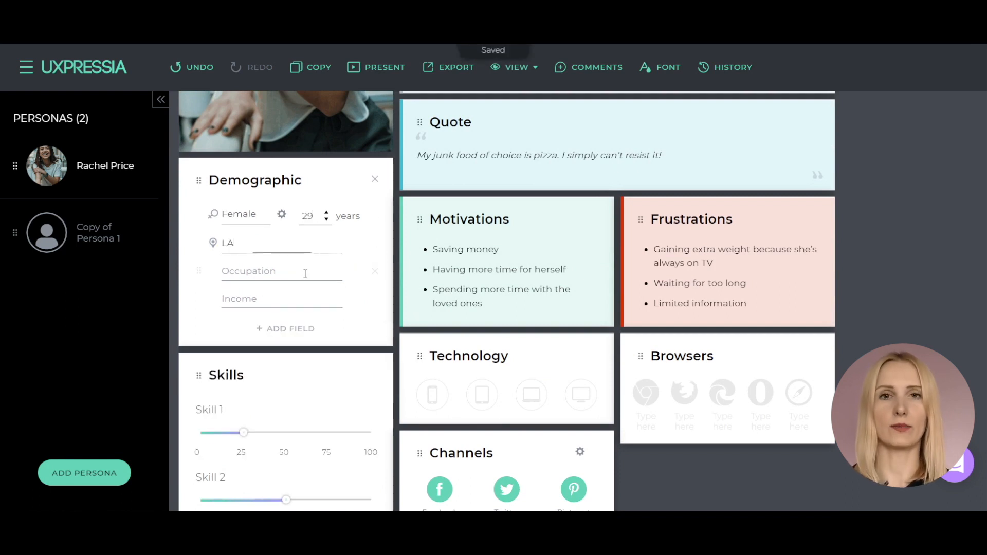
{"action": "type", "text": "Journalist"}
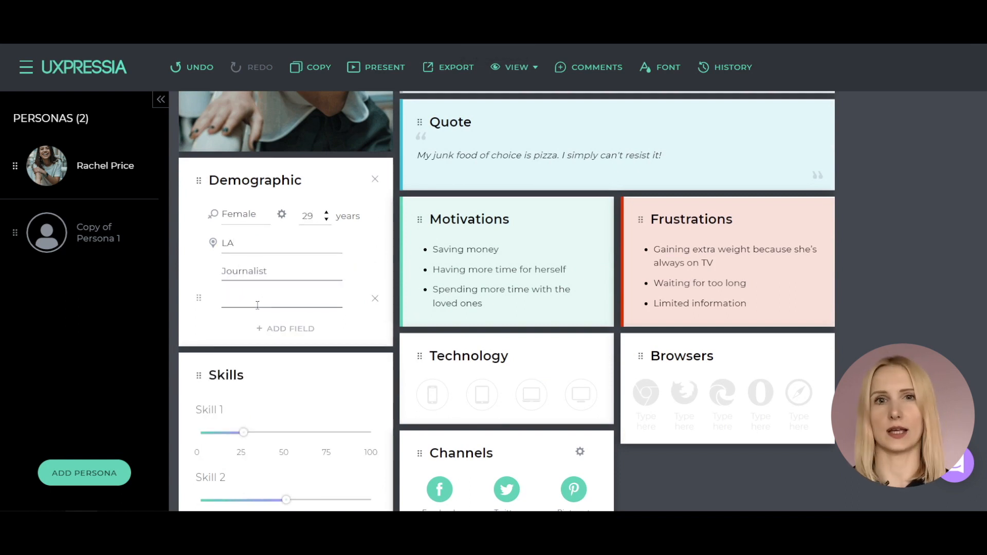
{"action": "scroll", "scroll_direction": "up", "scroll_amount": 3}
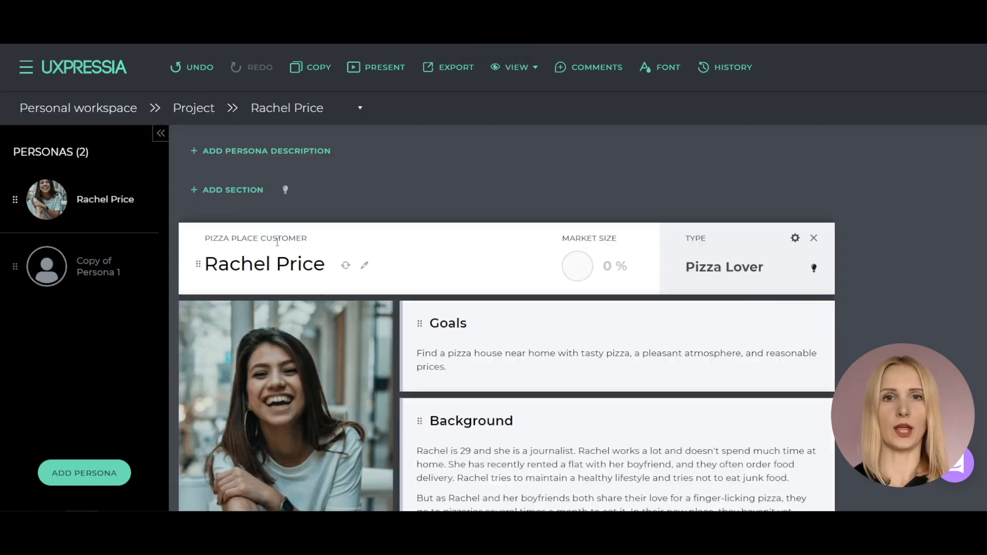
{"action": "mouse_move", "coordinate": [229, 211]}
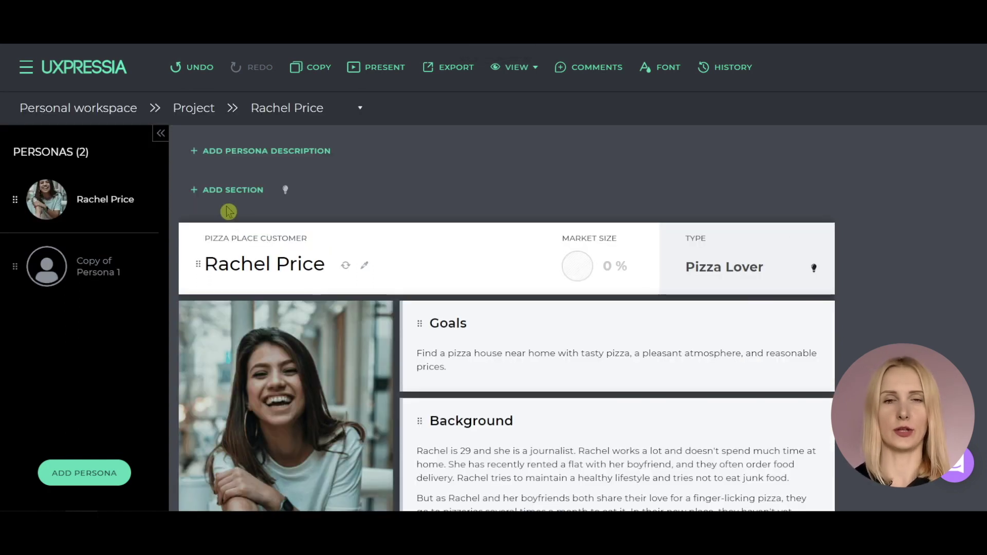
{"action": "mouse_move", "coordinate": [232, 190]}
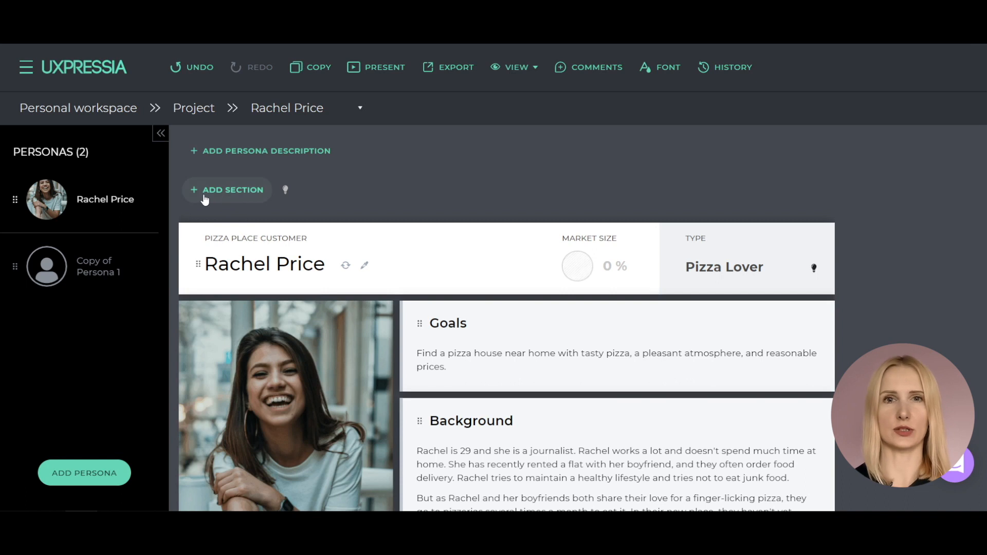
Add a Skills slider section and label its first skill Tech savvy.
{"action": "left_click", "coordinate": [232, 190]}
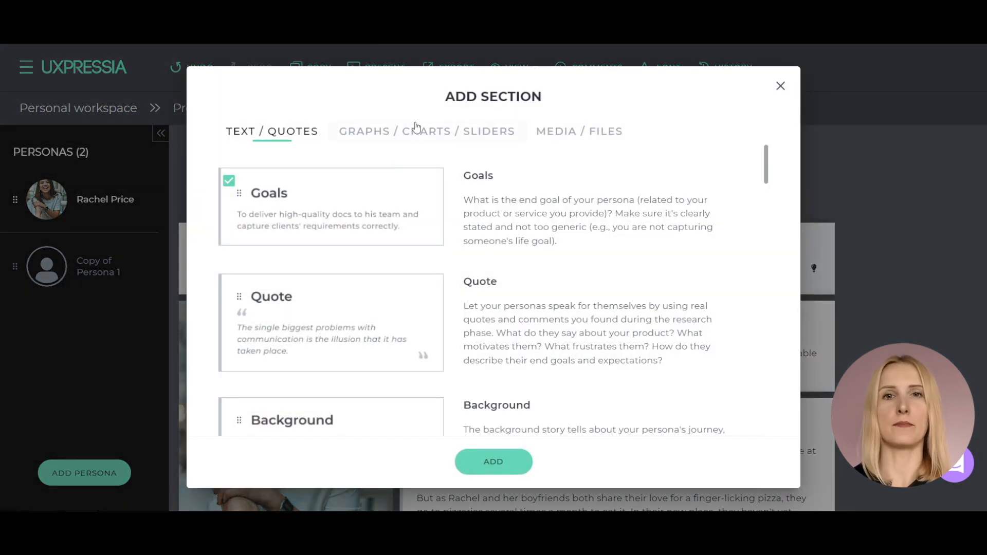
{"action": "left_click", "coordinate": [578, 131]}
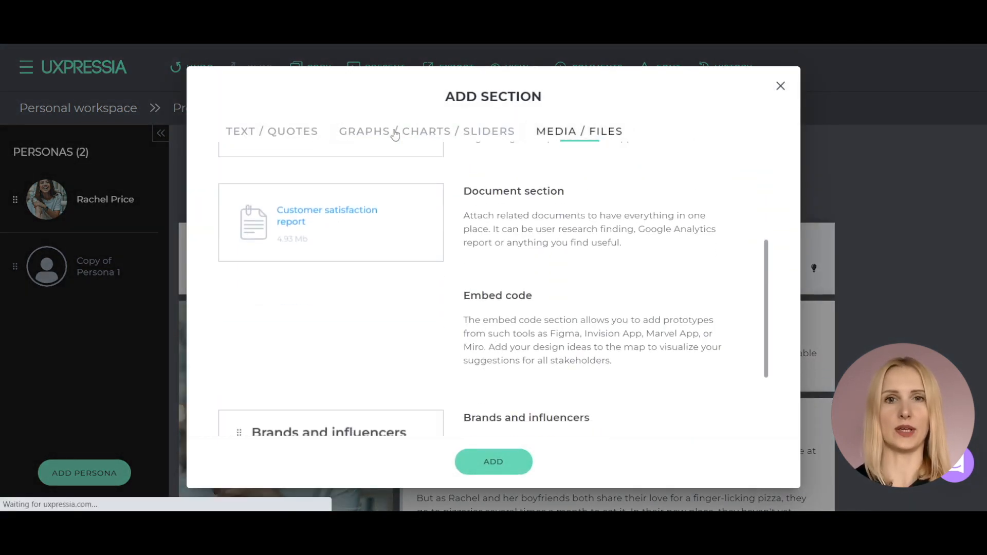
{"action": "left_click", "coordinate": [426, 131]}
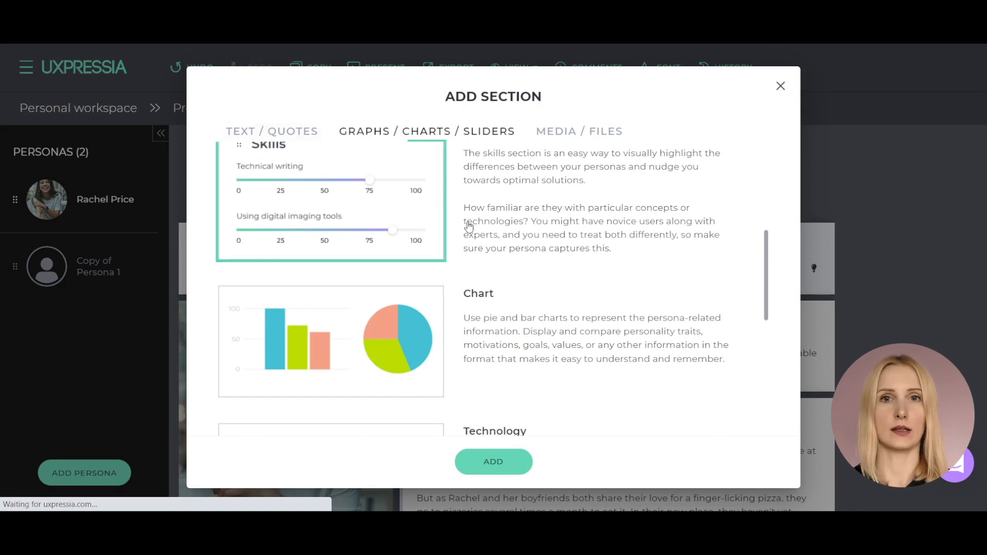
{"action": "left_click", "coordinate": [493, 461]}
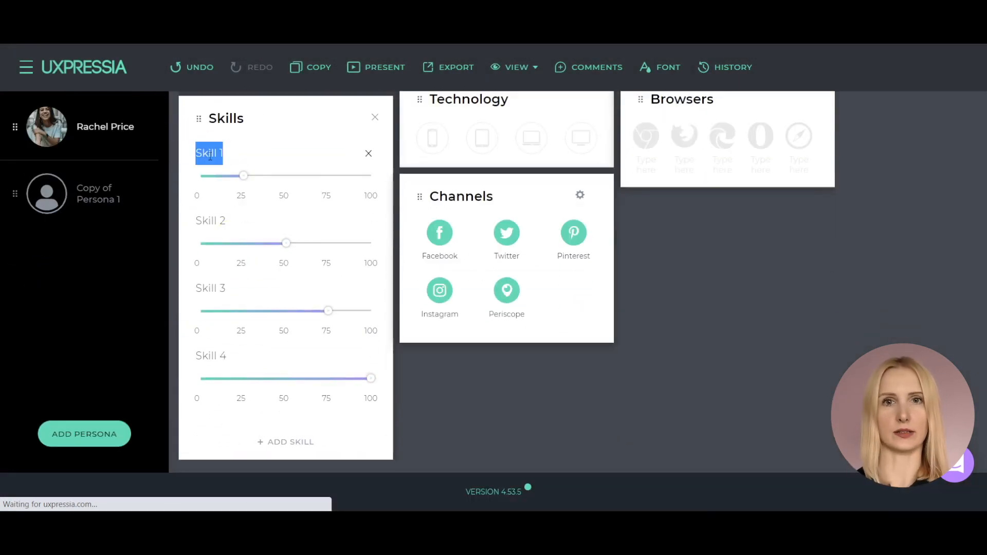
{"action": "type", "text": "Tech savvy"}
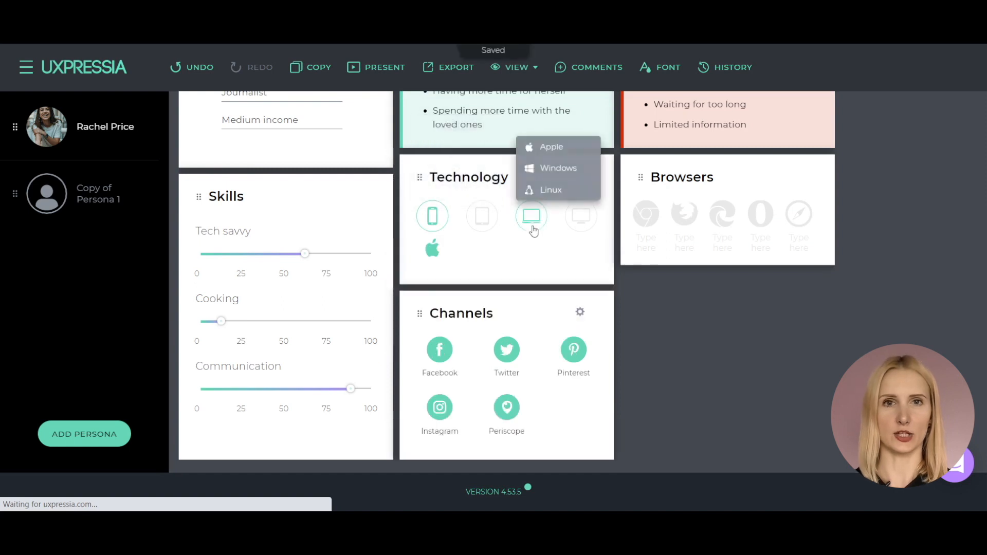
Set the laptop's operating system to Apple in Technology.
{"action": "left_click", "coordinate": [384, 67]}
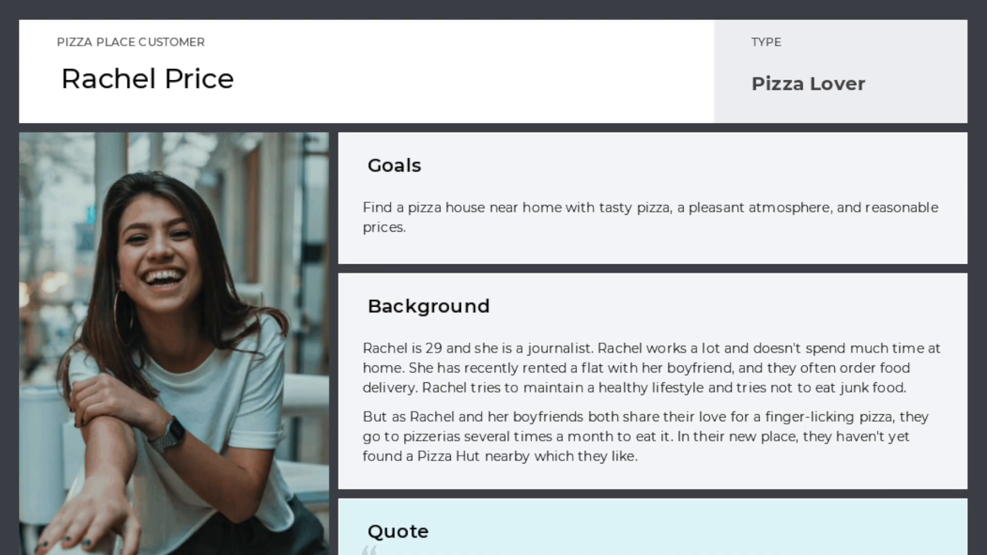
Scroll the preview through Demographic, Motivations, Frustrations, Skills, Technology, Browsers and Channels.
{"action": "scroll", "scroll_direction": "down", "scroll_amount": 3}
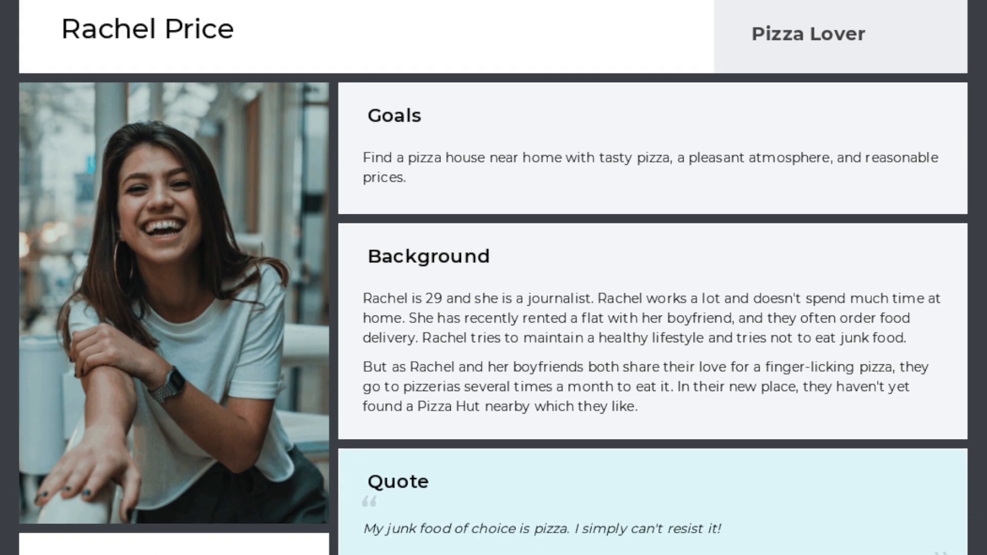
{"action": "scroll", "scroll_direction": "down", "scroll_amount": 3}
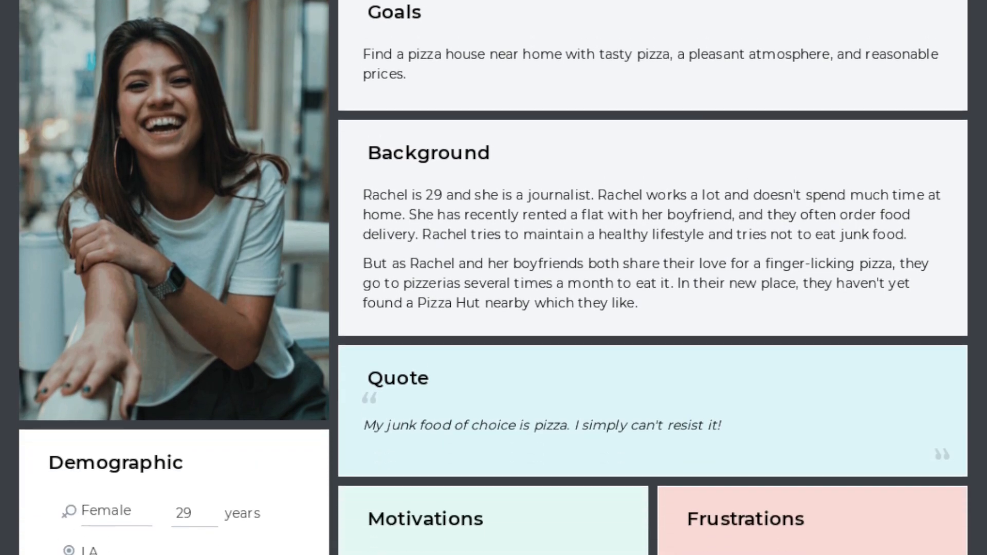
{"action": "scroll", "scroll_direction": "down", "scroll_amount": 3}
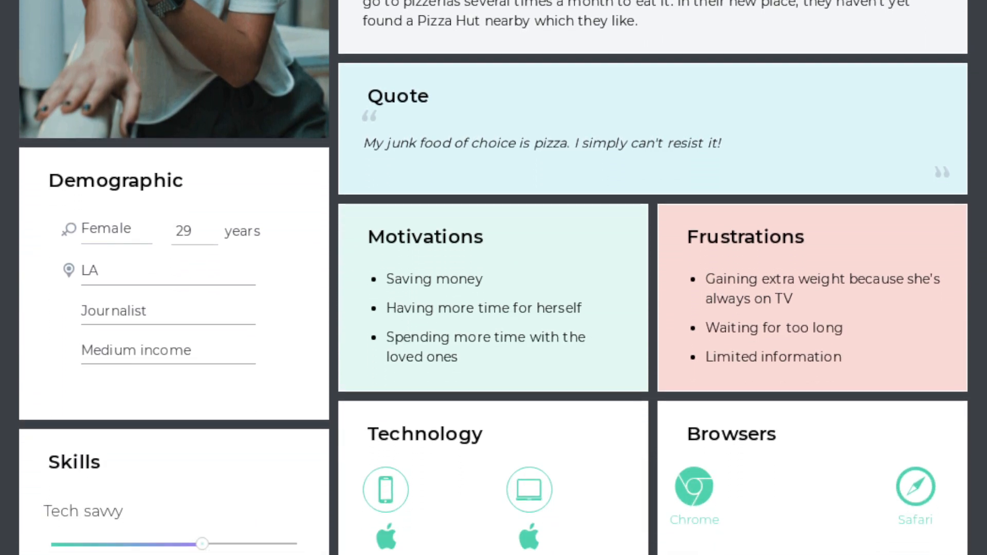
{"action": "scroll", "scroll_direction": "down", "scroll_amount": 3}
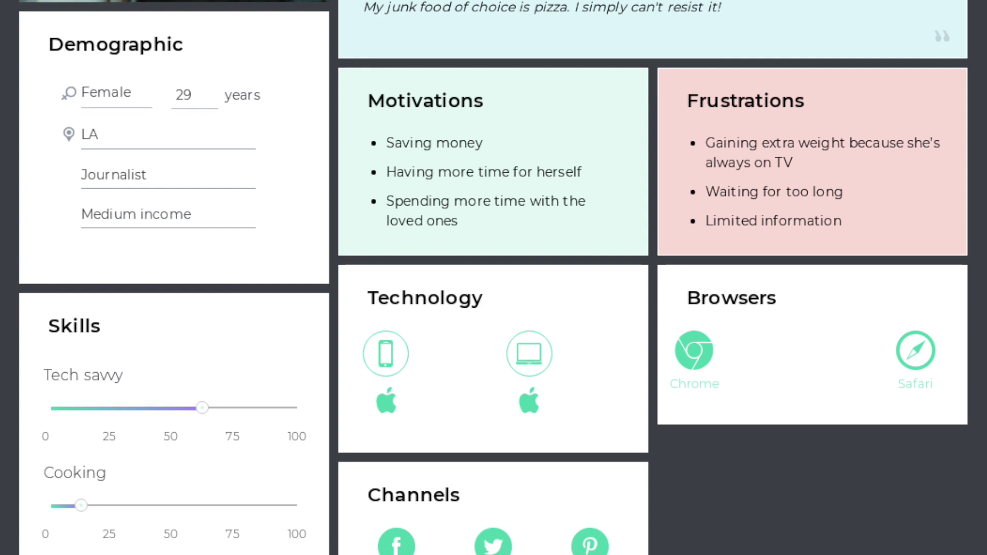
{"action": "scroll", "scroll_direction": "down", "scroll_amount": 3}
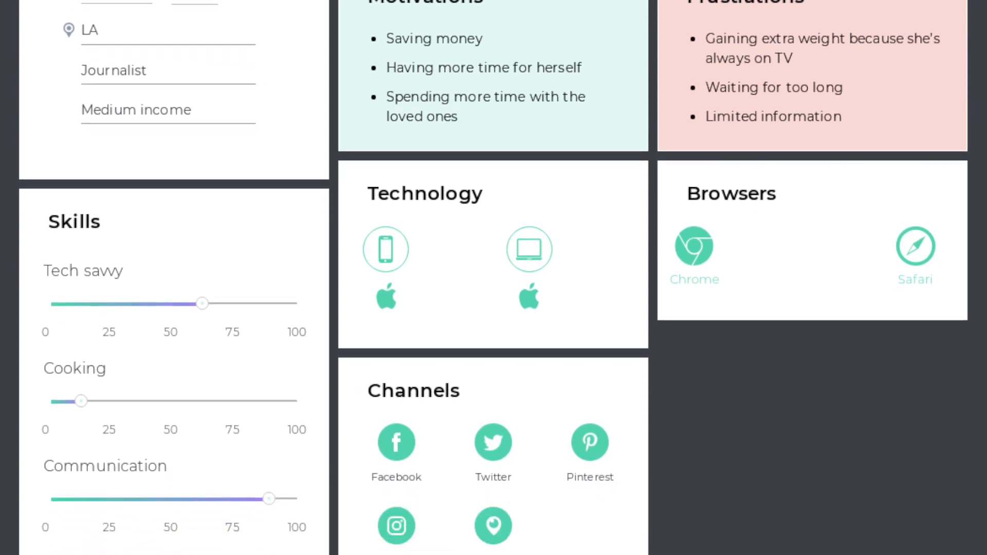
{"action": "scroll", "scroll_direction": "down", "scroll_amount": 3}
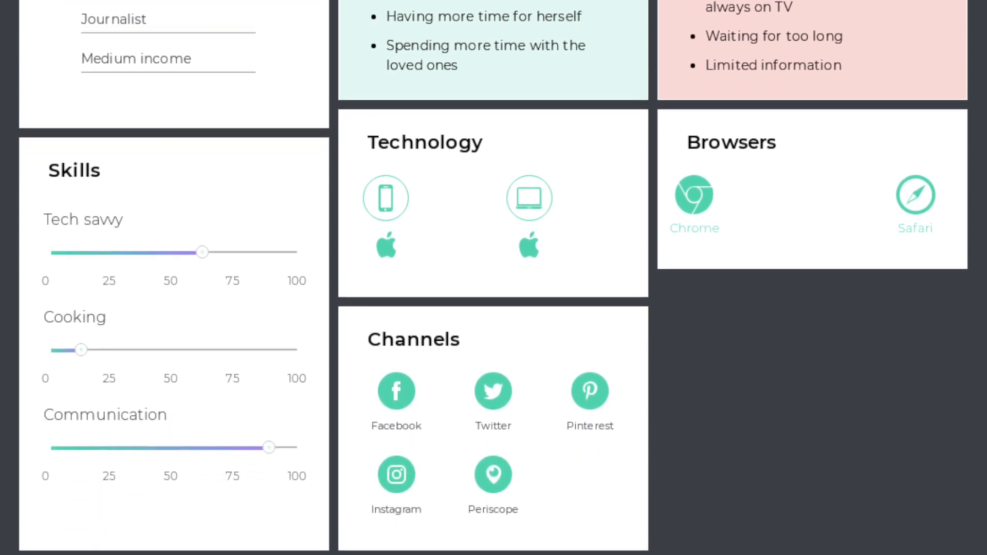